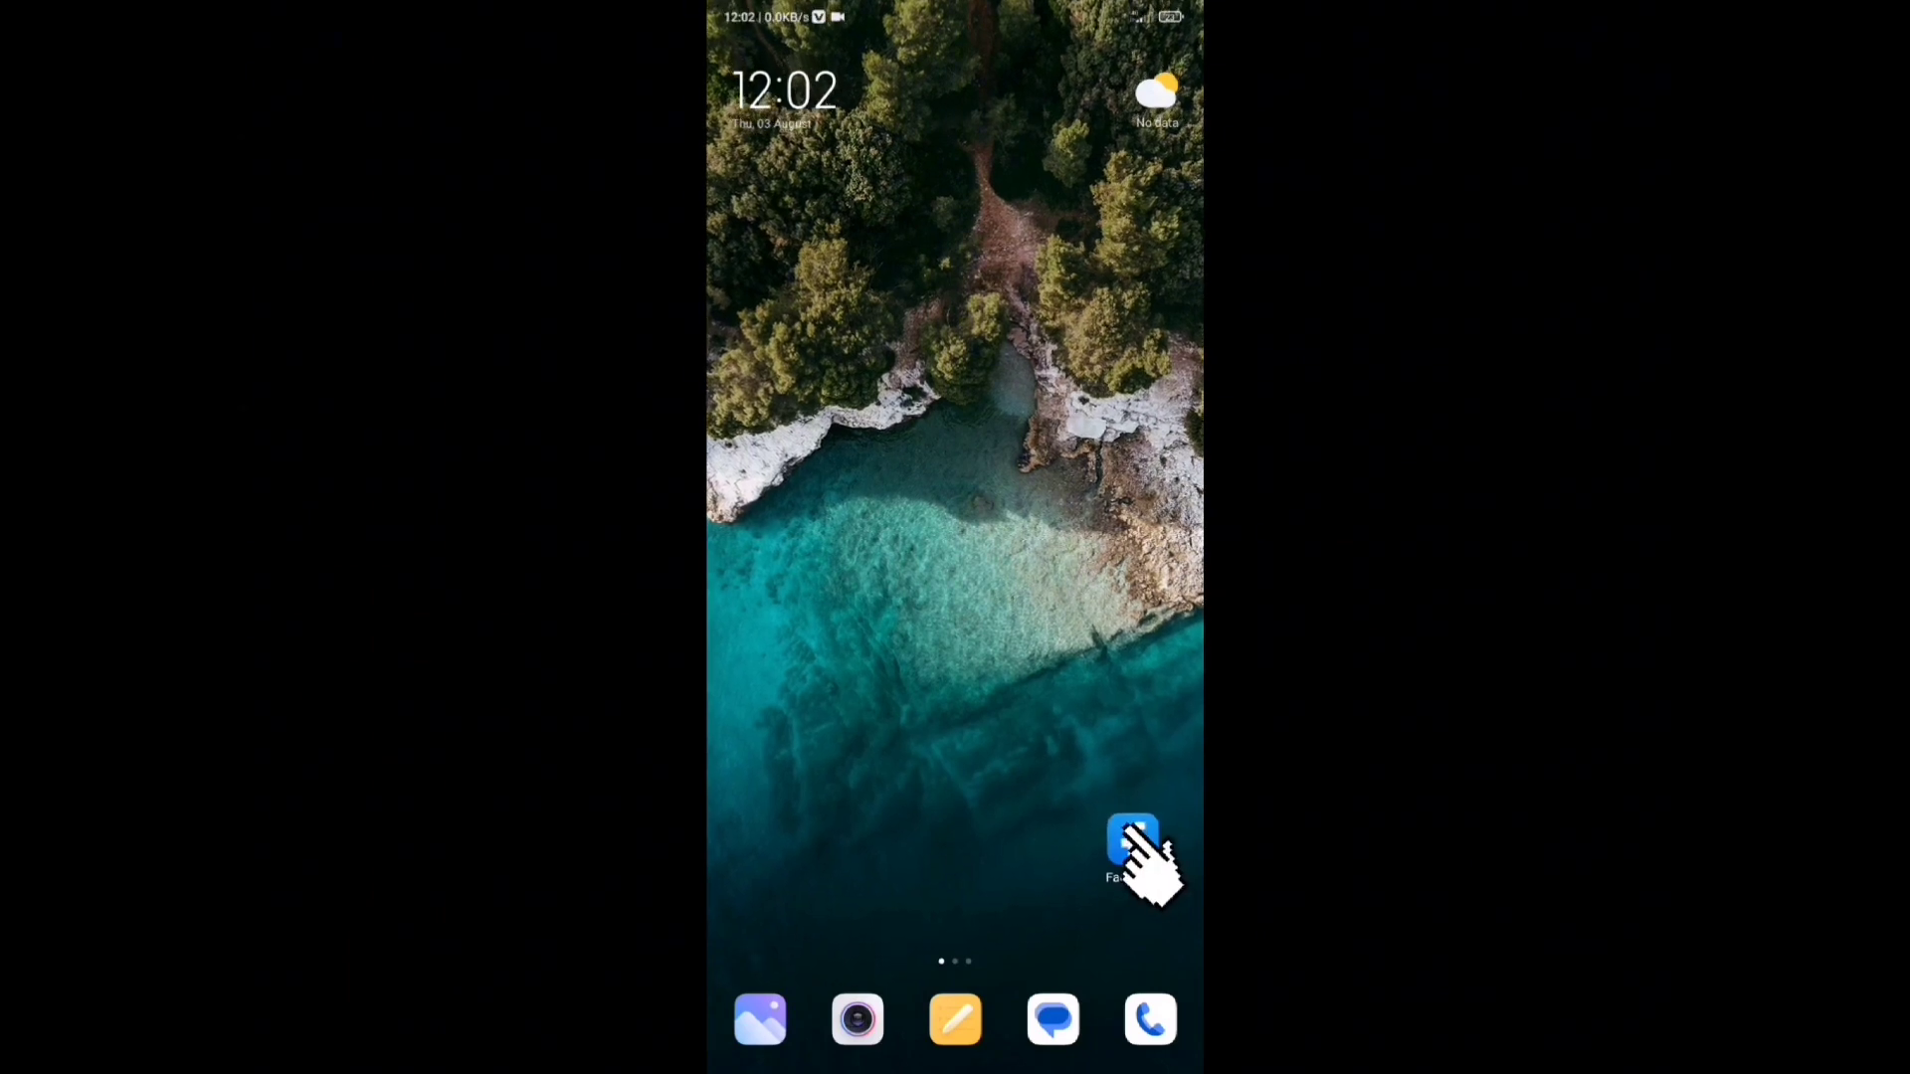
Launch Facebook from the home screen so the news feed appears
{"action": "left_click", "coordinate": [1132, 848]}
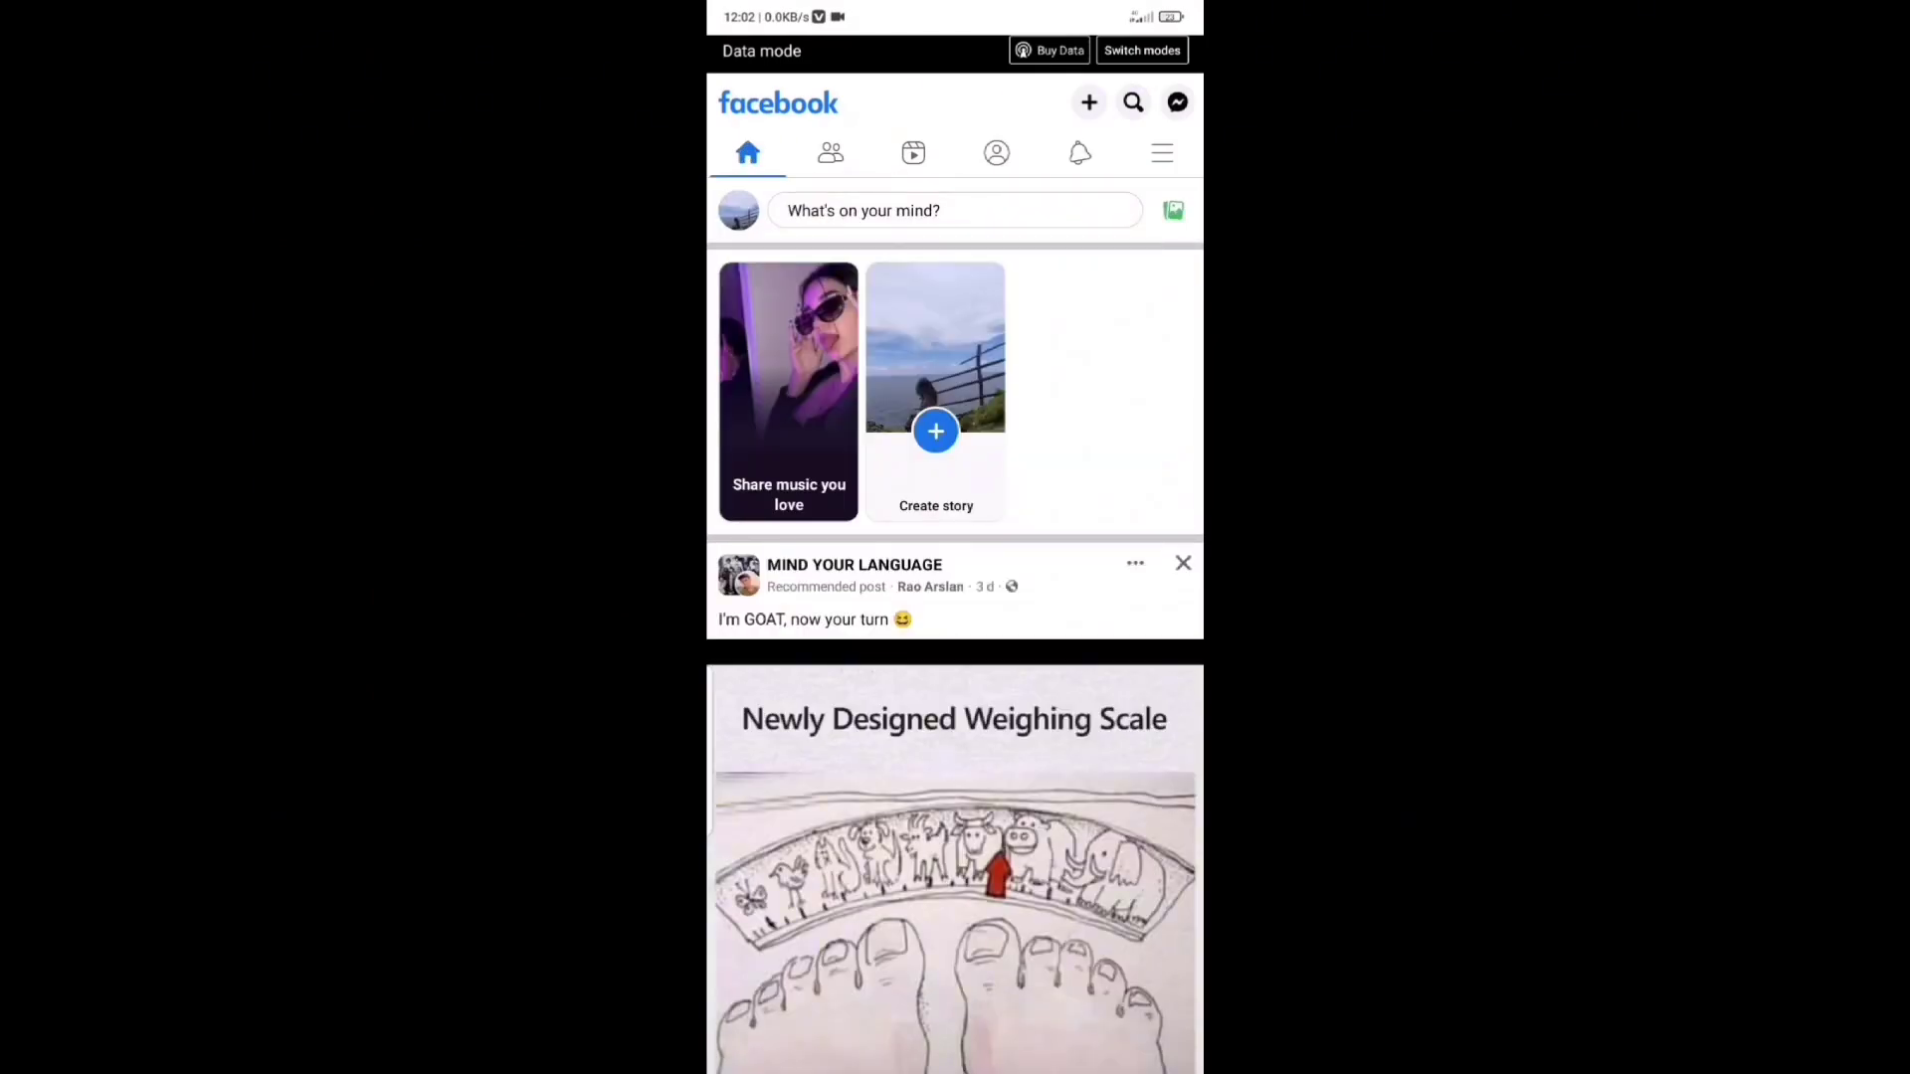
Navigate via the menu to Settings > Media and choose Optimised video quality over Data saver
{"action": "left_click", "coordinate": [1160, 154]}
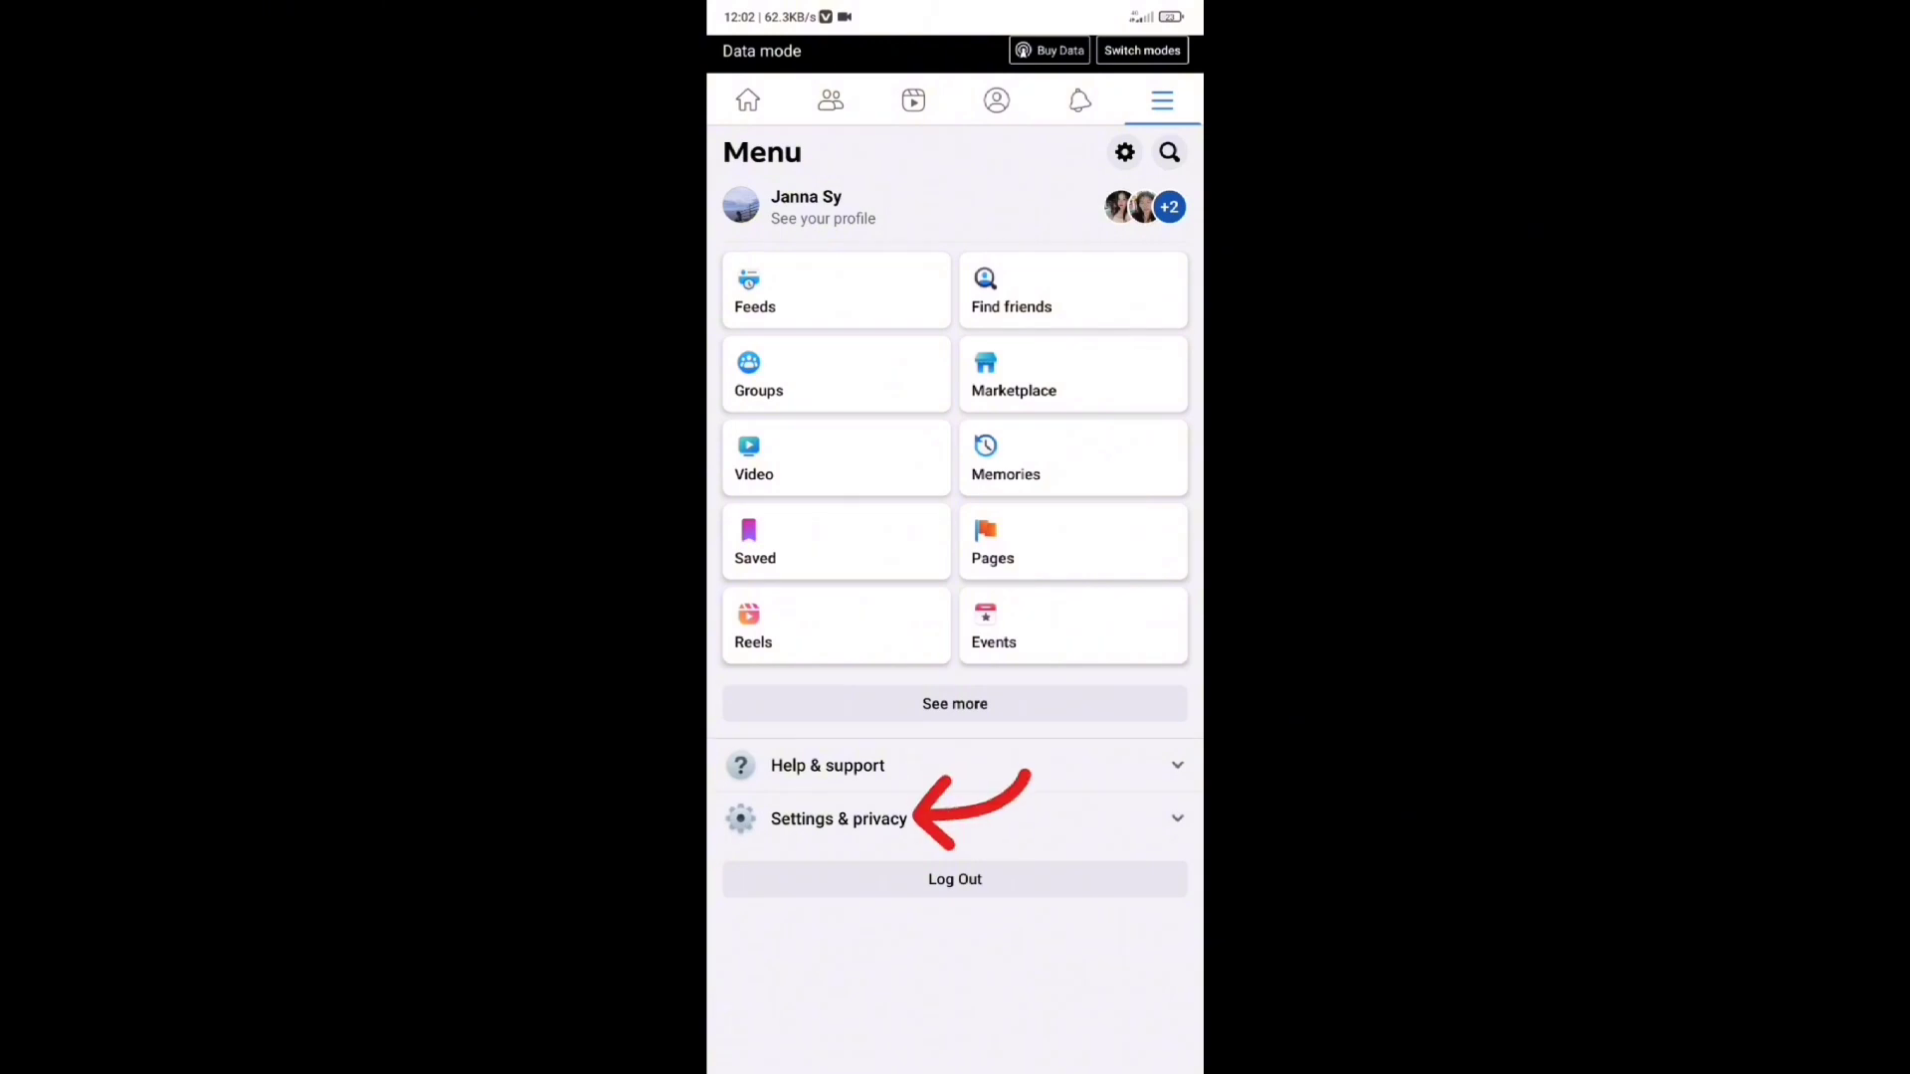
{"action": "left_click", "coordinate": [837, 818]}
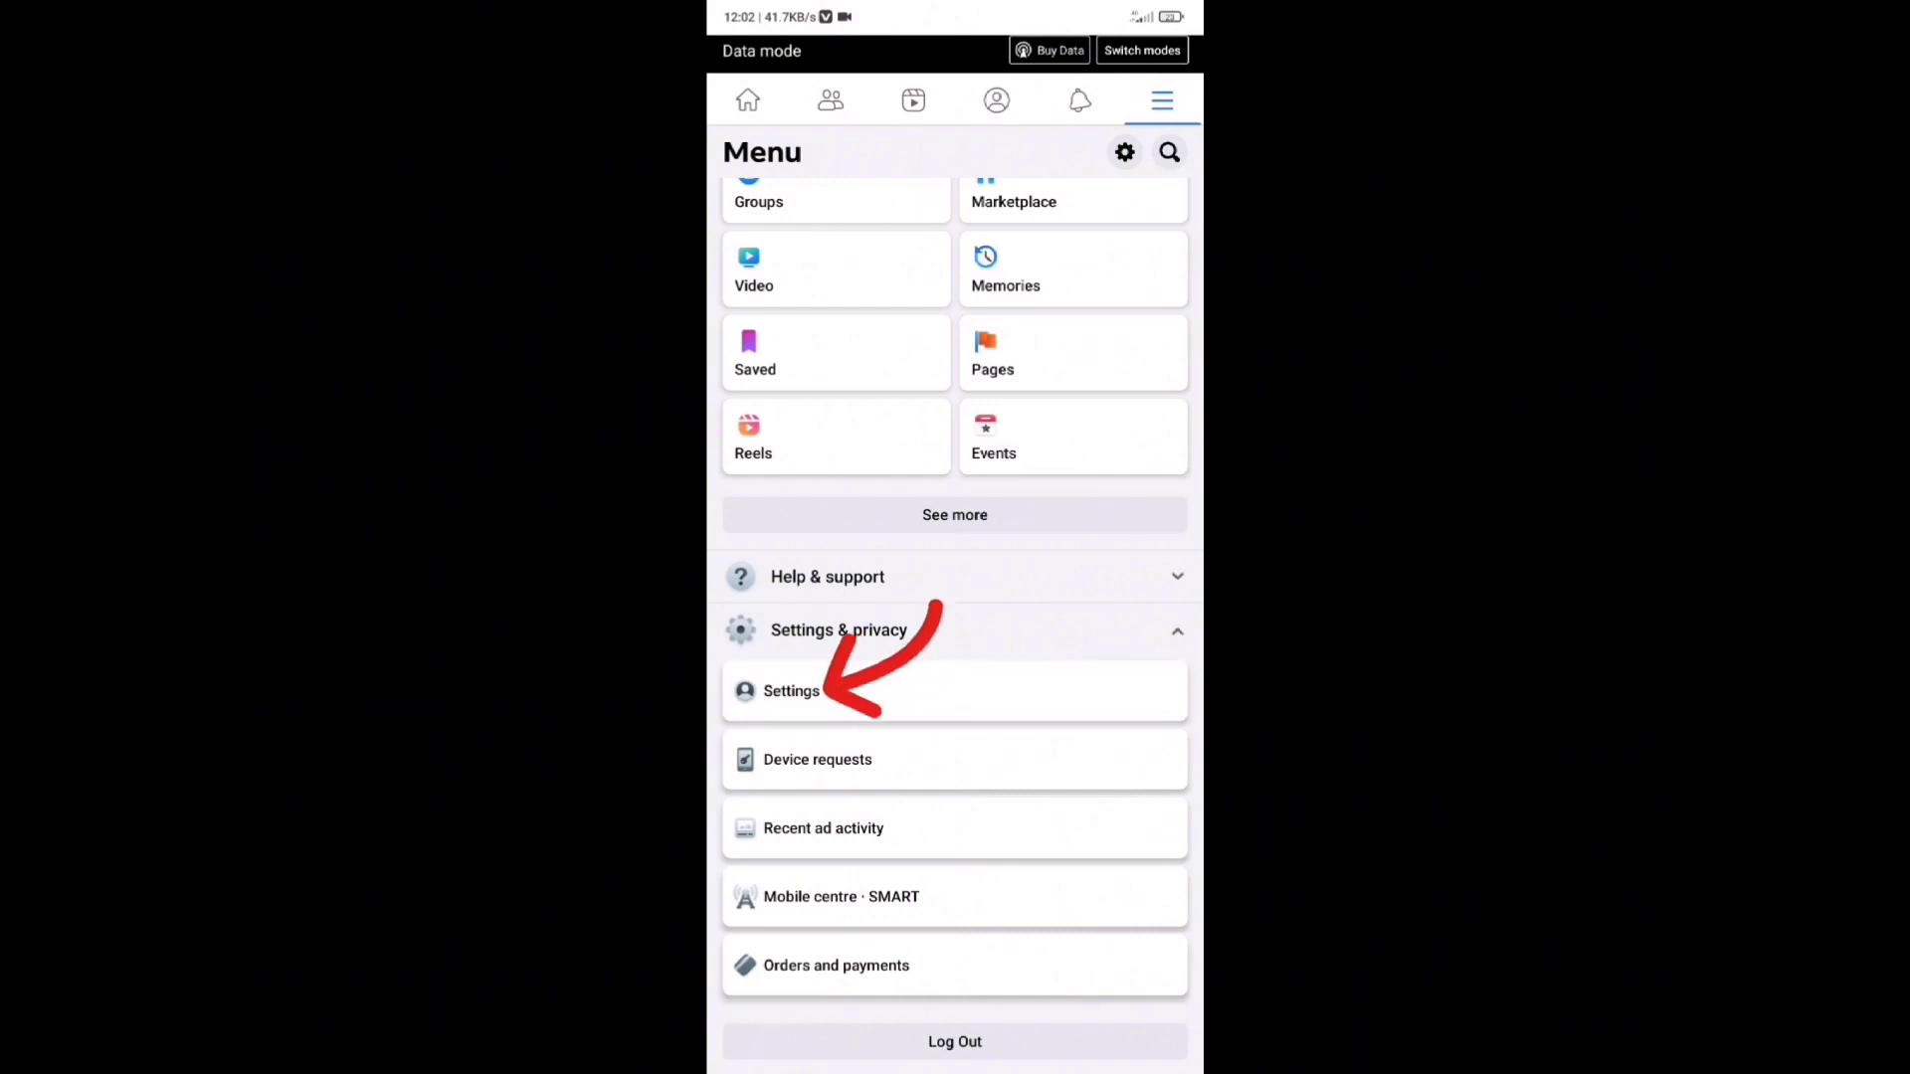
{"action": "left_click", "coordinate": [790, 690]}
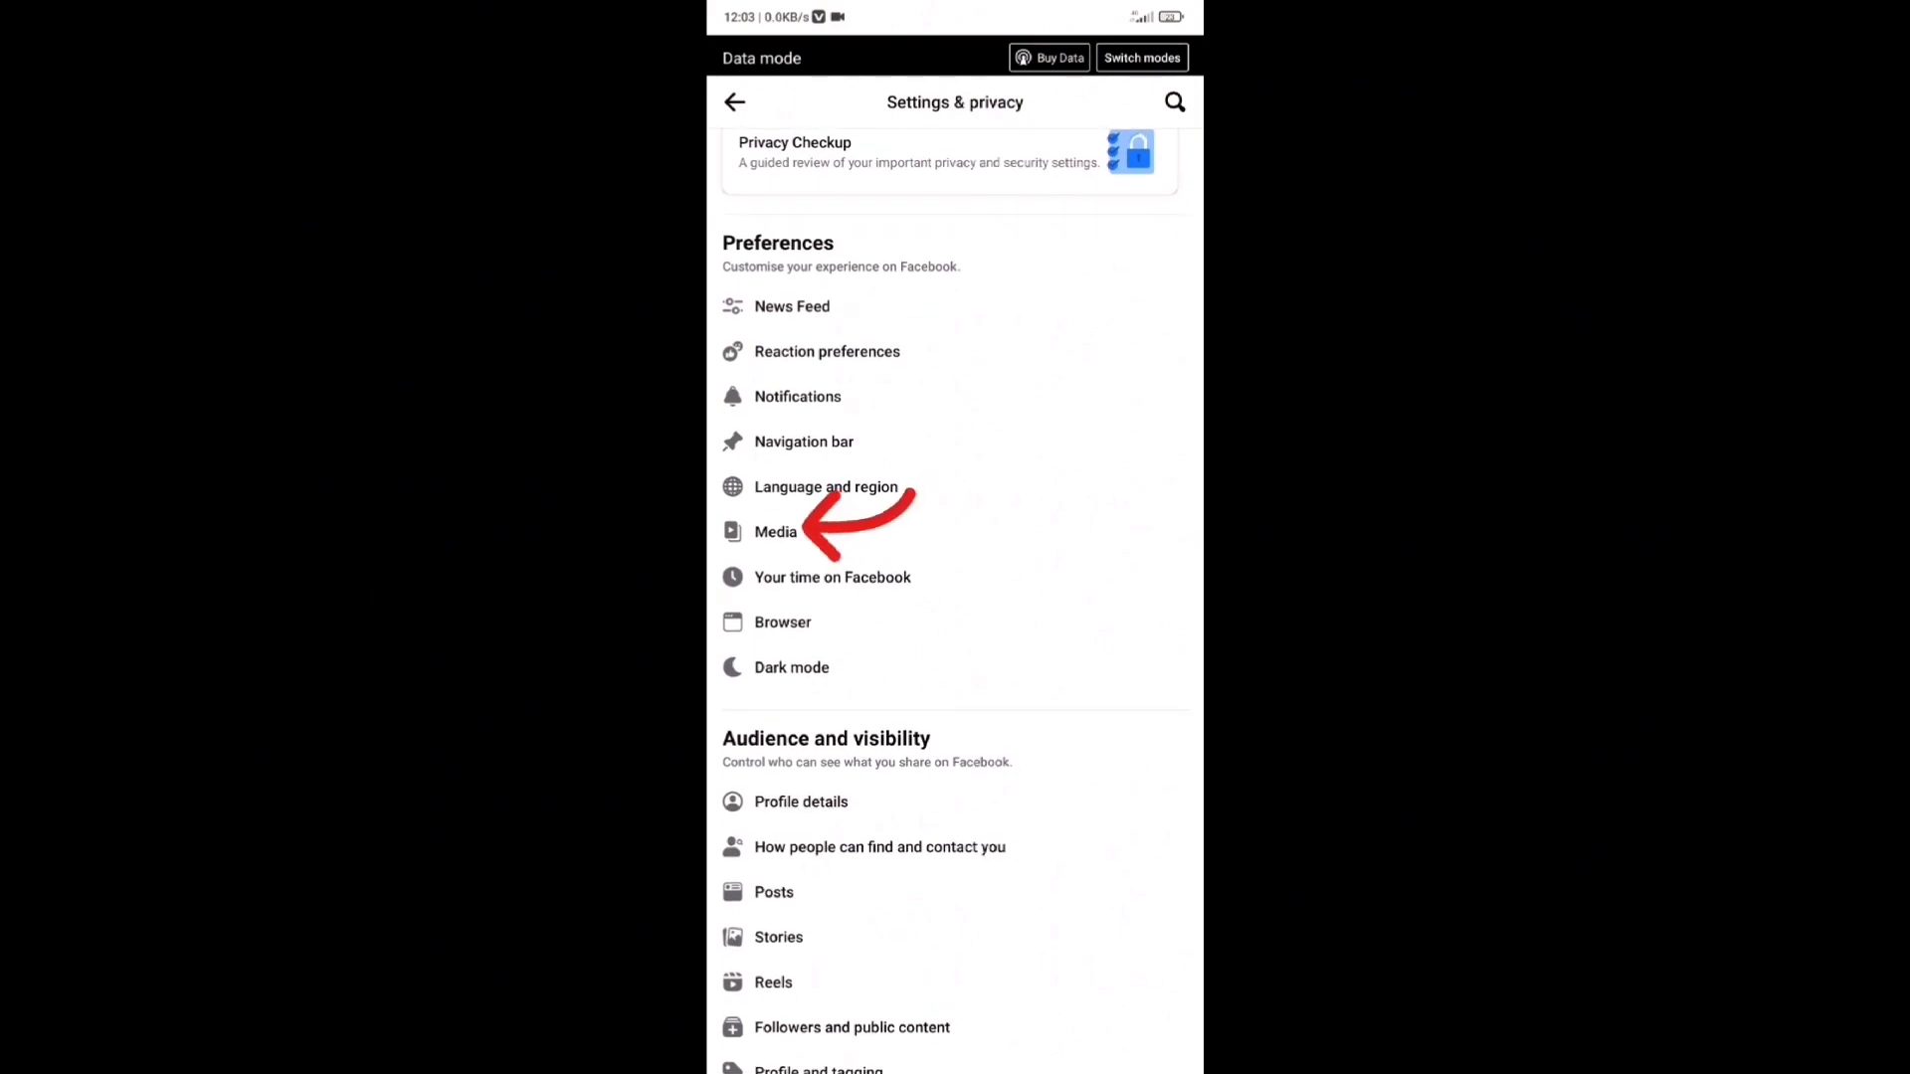
{"action": "left_click", "coordinate": [774, 531]}
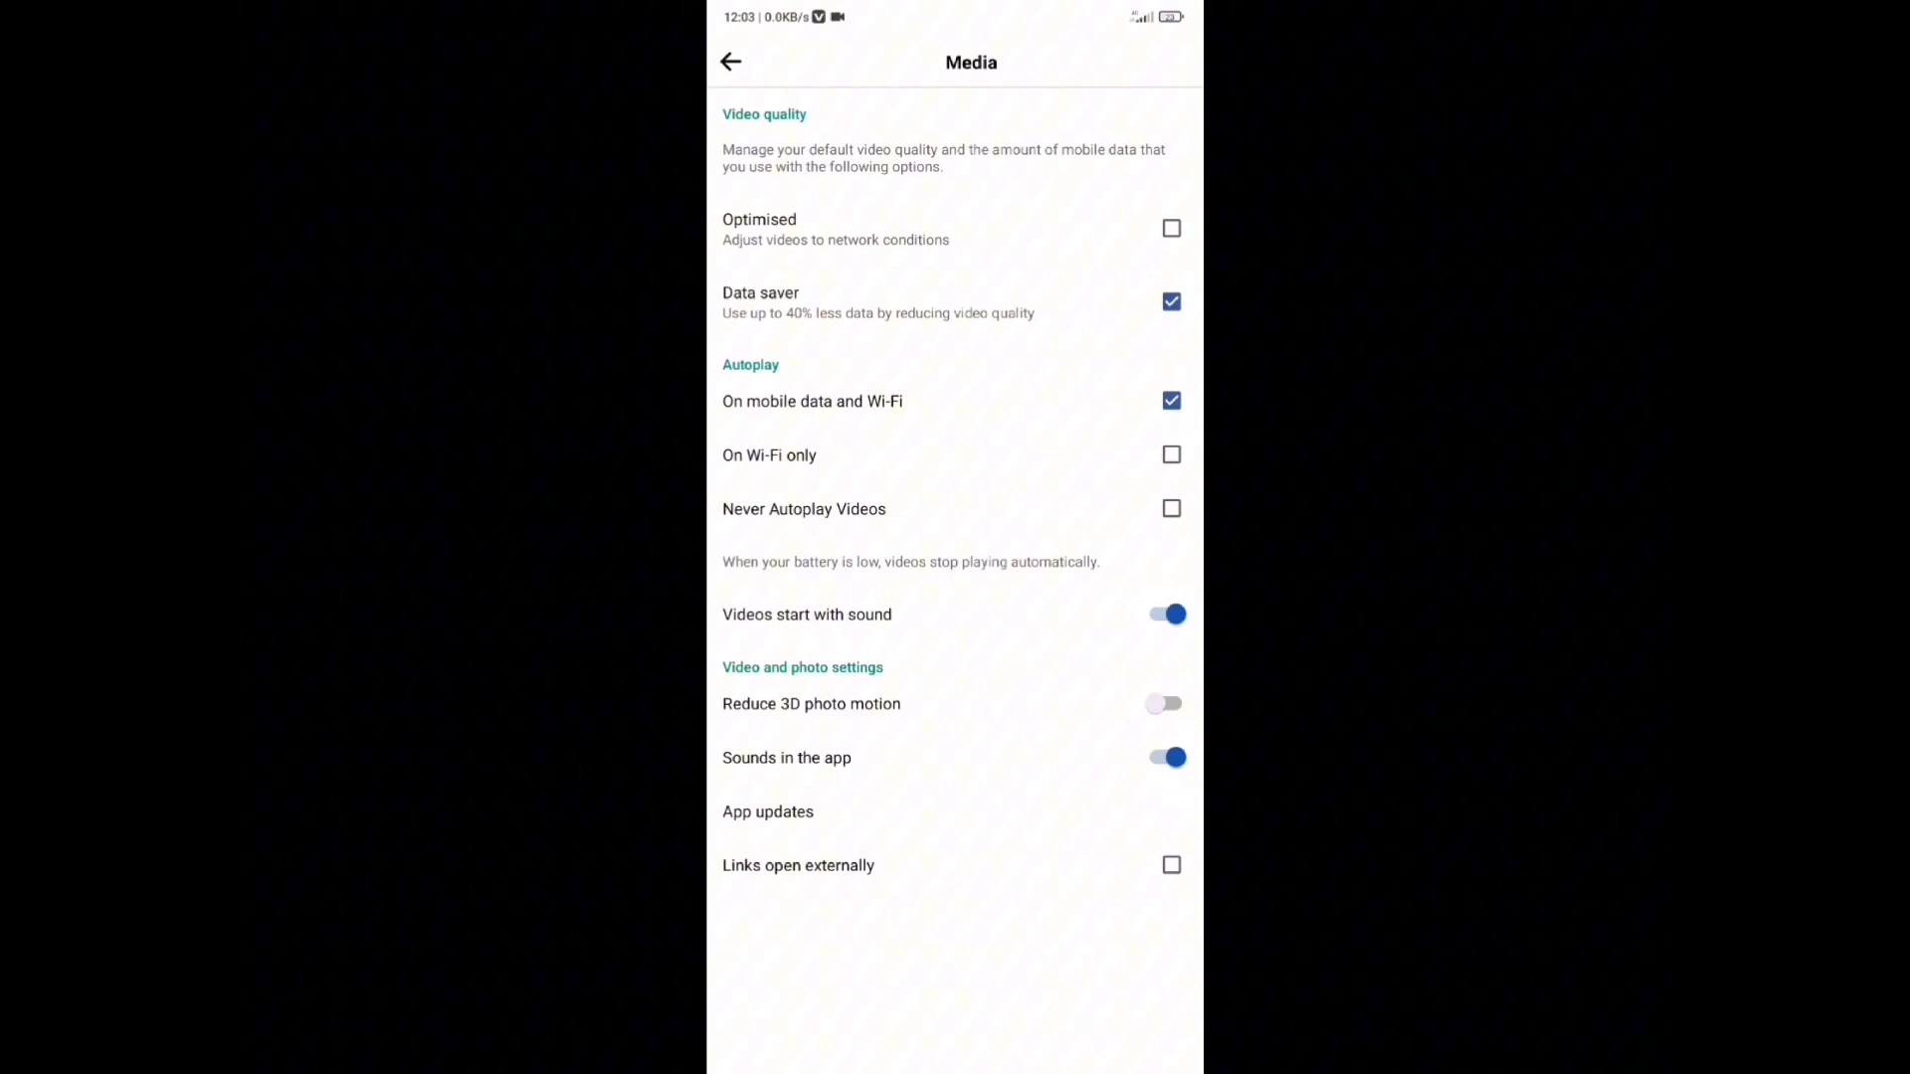
{"action": "left_click", "coordinate": [1170, 227]}
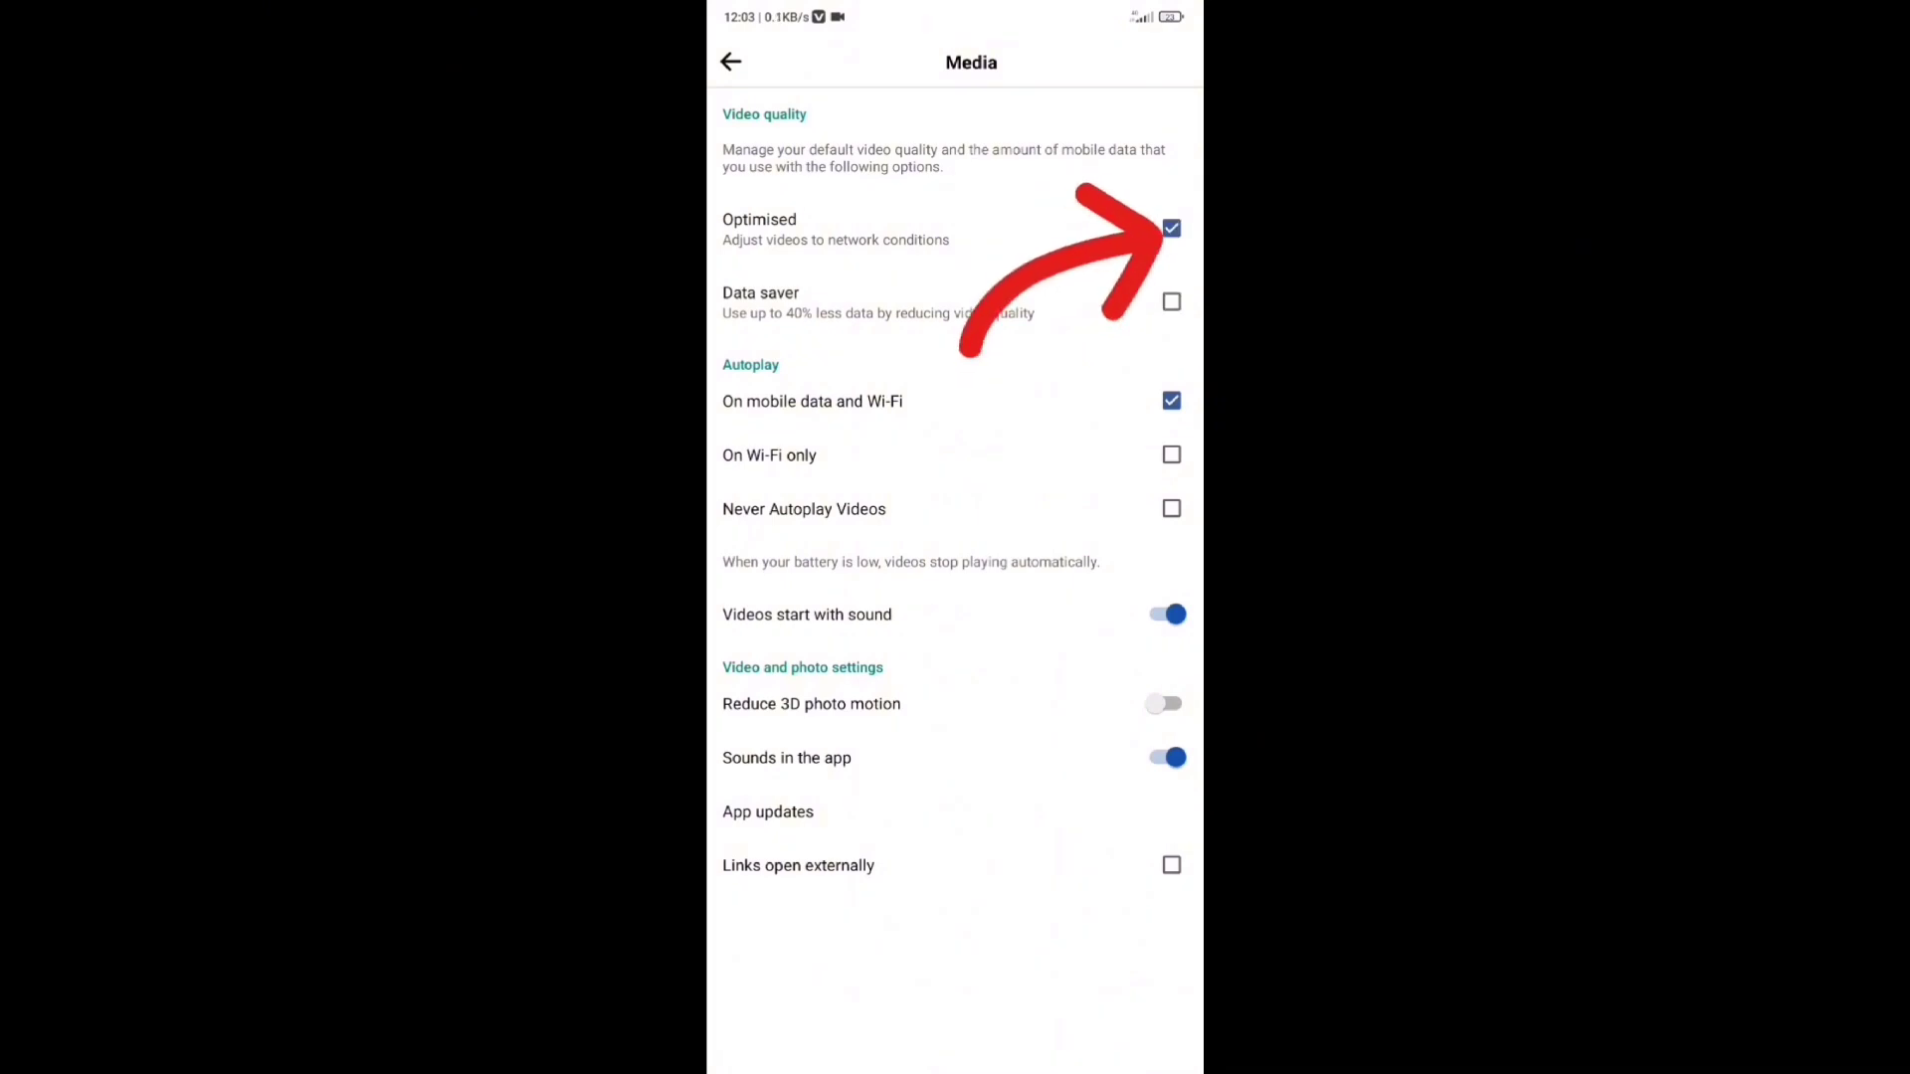